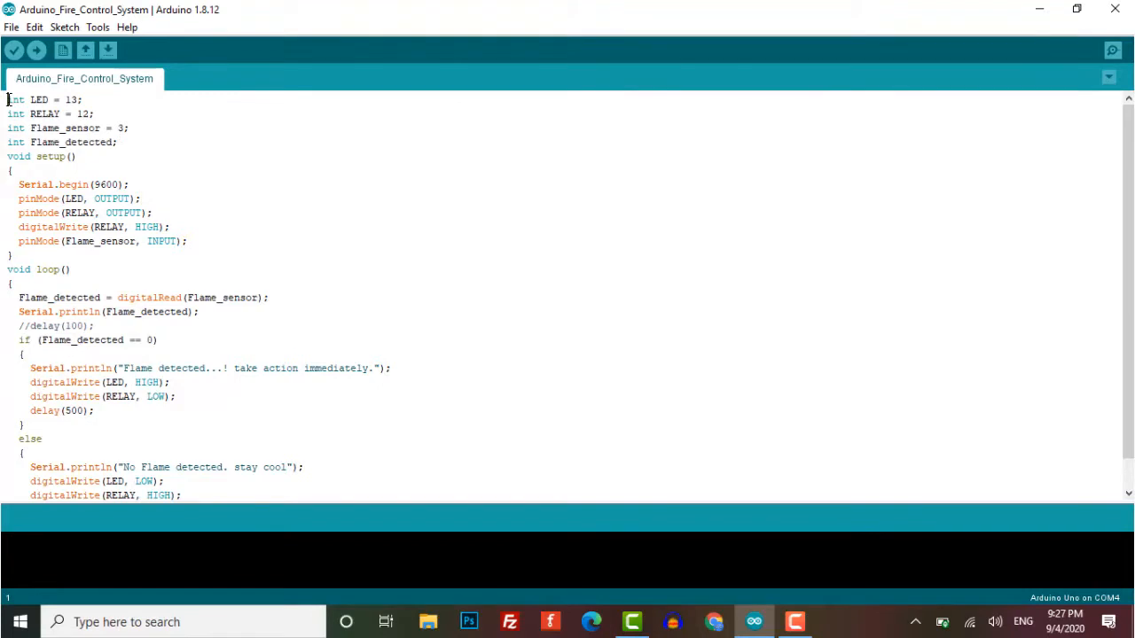
Highlight the LED, RELAY and Flame_sensor declarations and setup lines while explaining them
left_click_drag(7, 99, 124, 142)
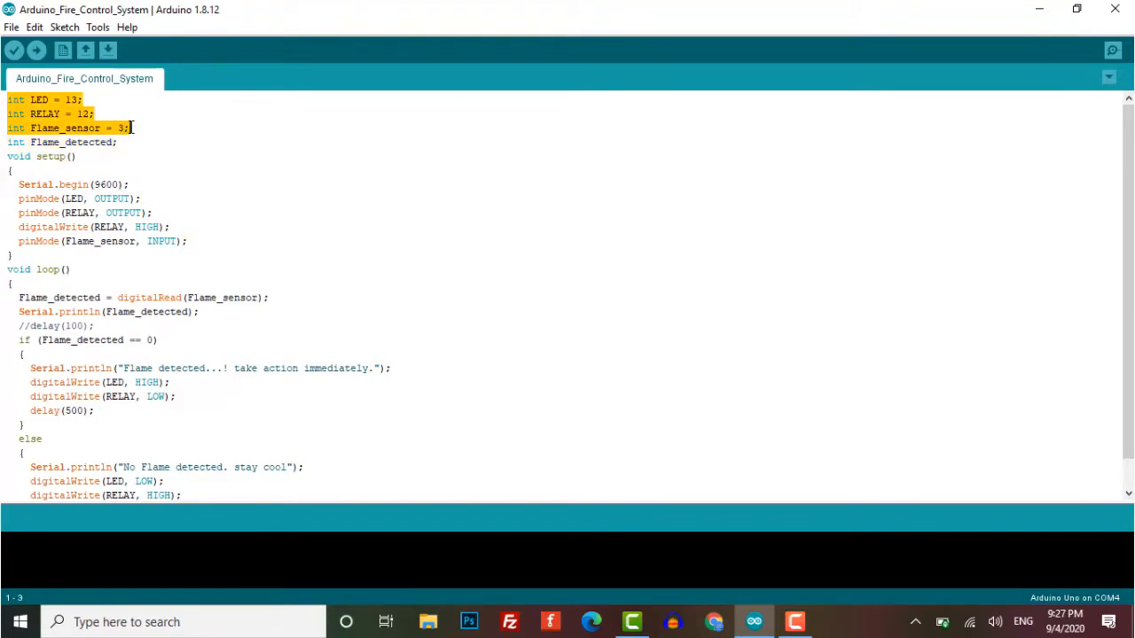
left_click(18, 184)
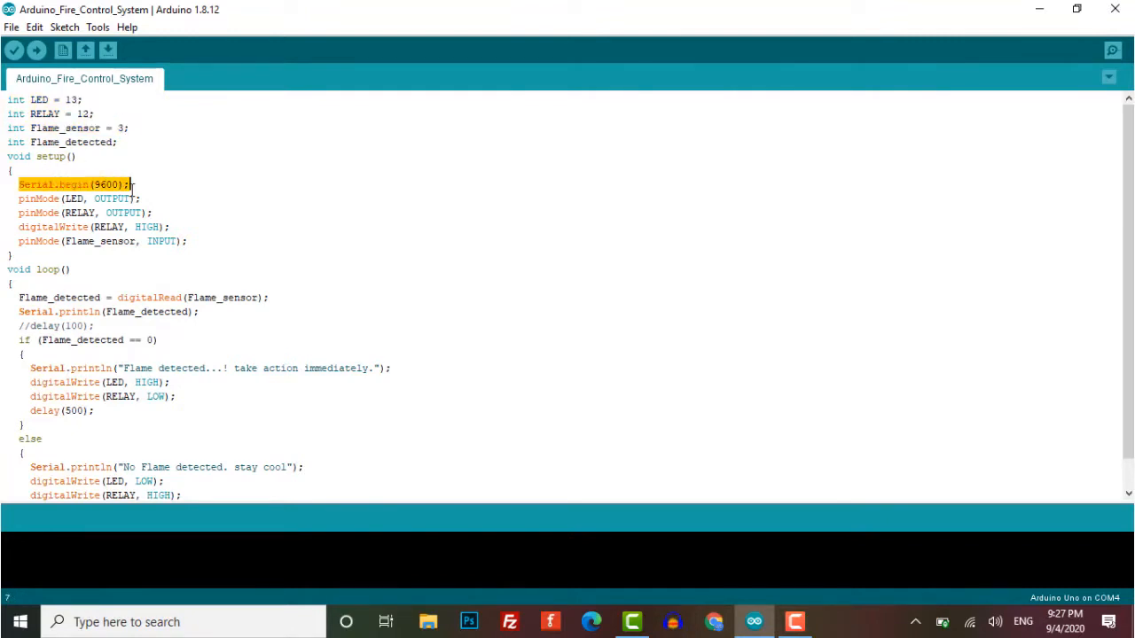
left_click(18, 198)
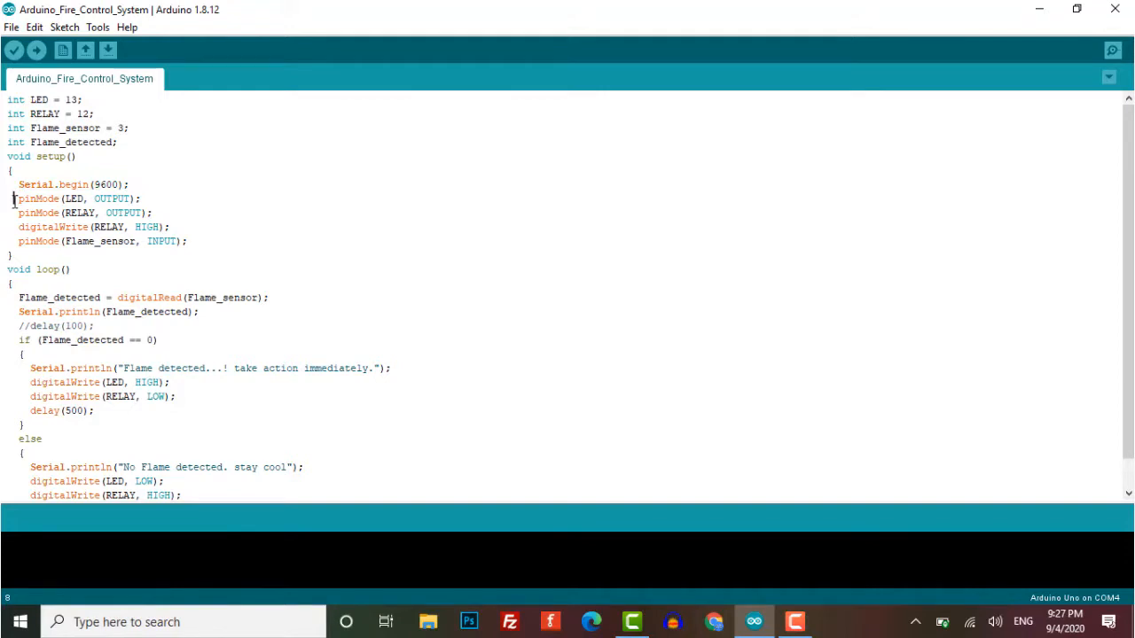
left_click_drag(12, 184, 12, 256)
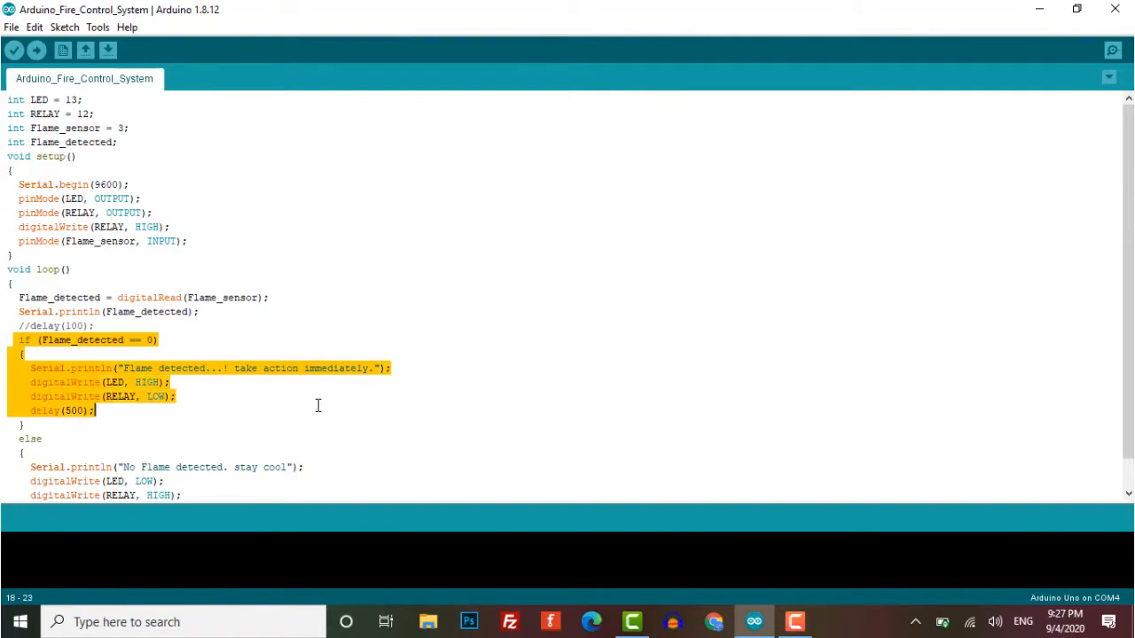
mouse_move(99, 451)
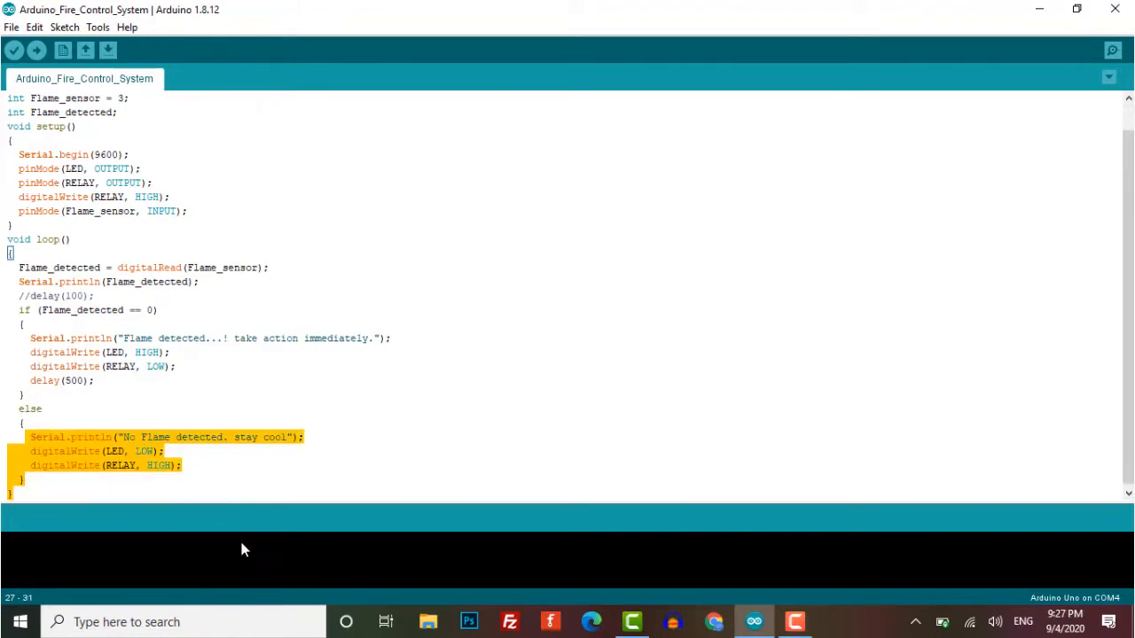
mouse_move(286, 403)
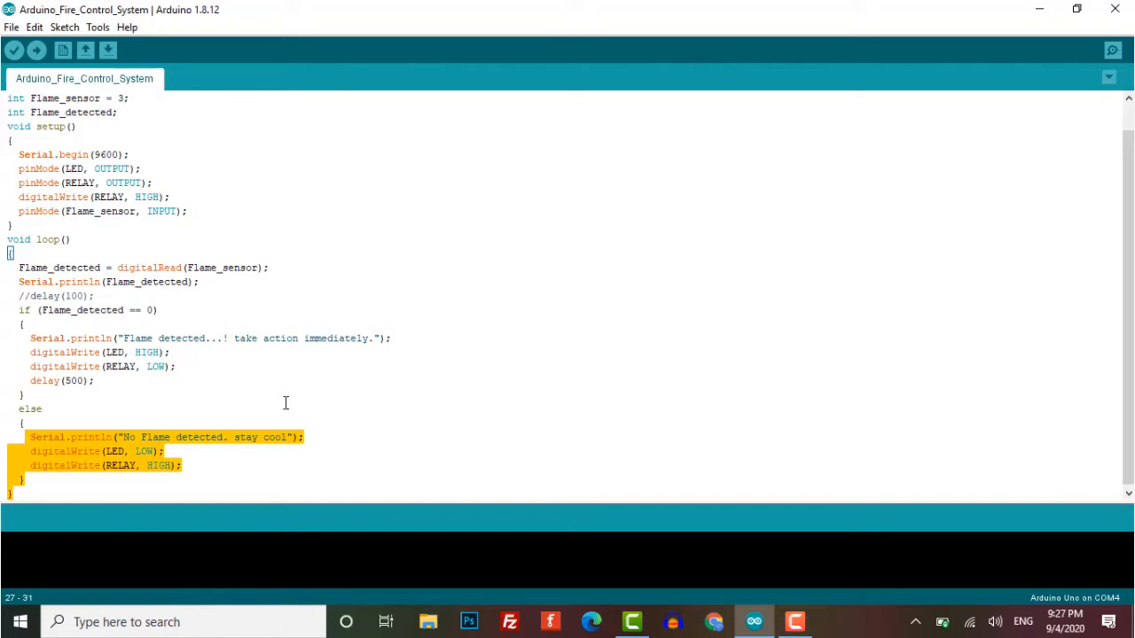
left_click(41, 409)
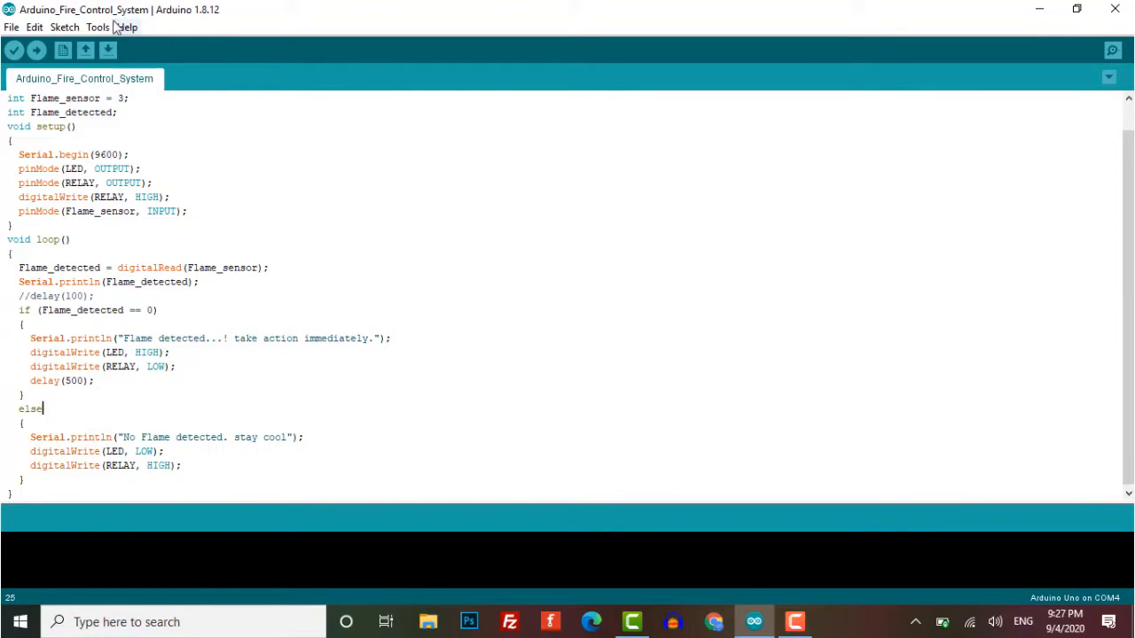
Upload the sketch (2300 bytes) and open the COM4 serial monitor at 9600 baud
left_click(97, 27)
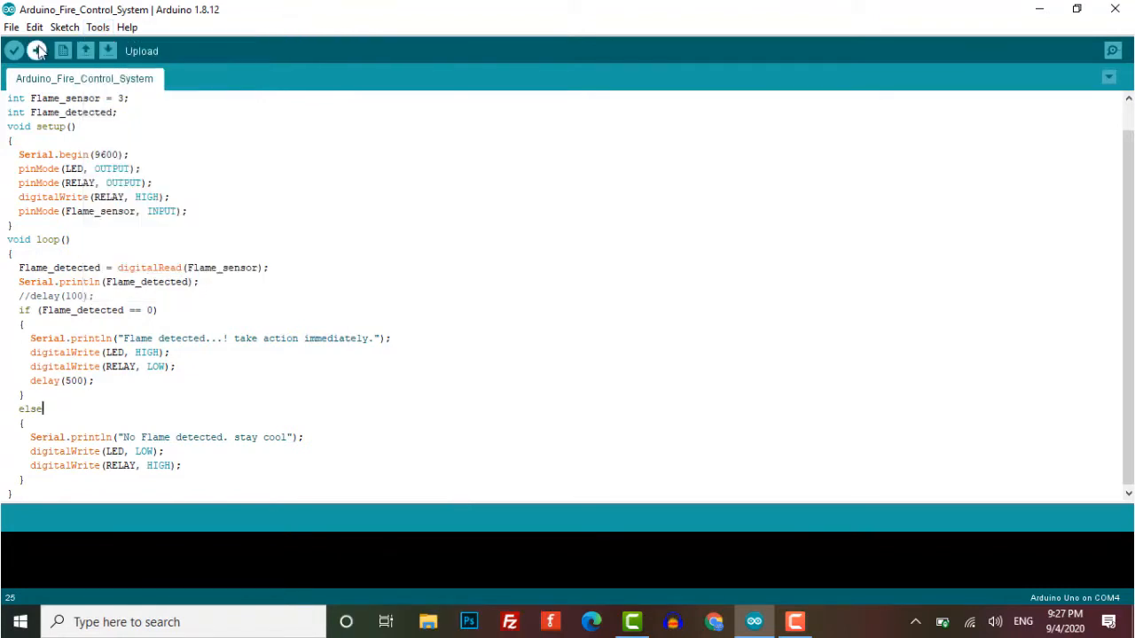
left_click(13, 50)
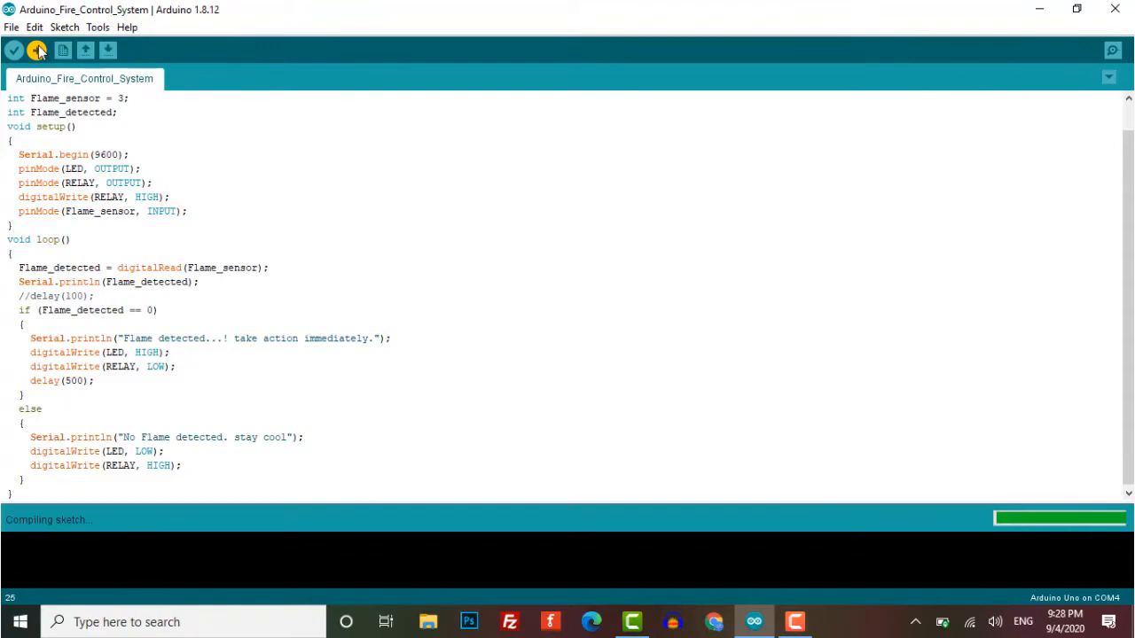
left_click(1112, 50)
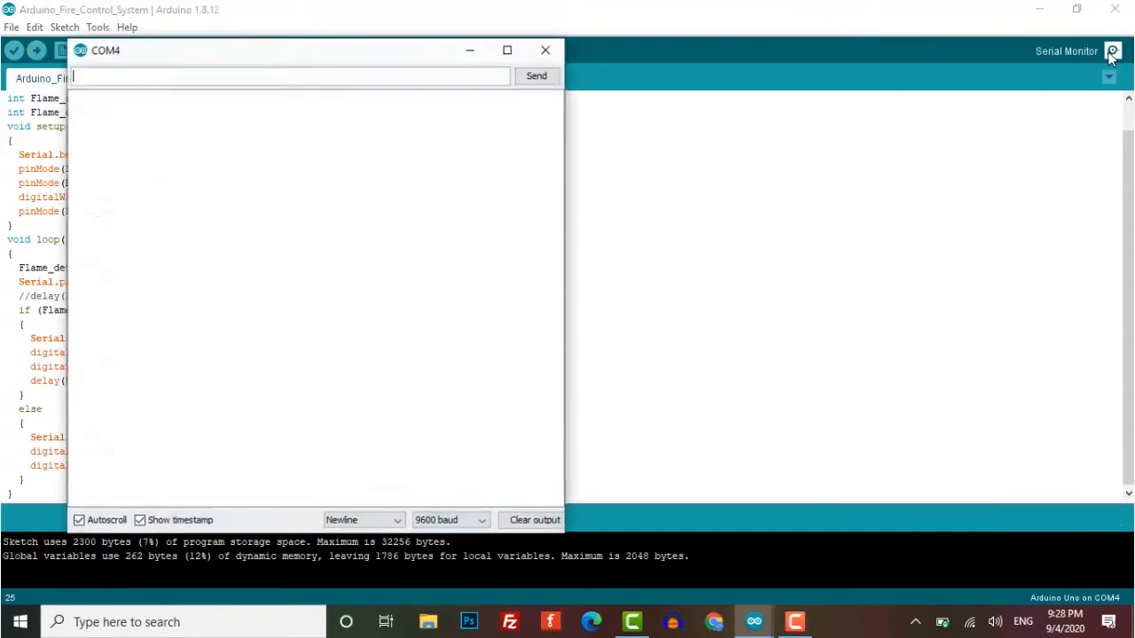